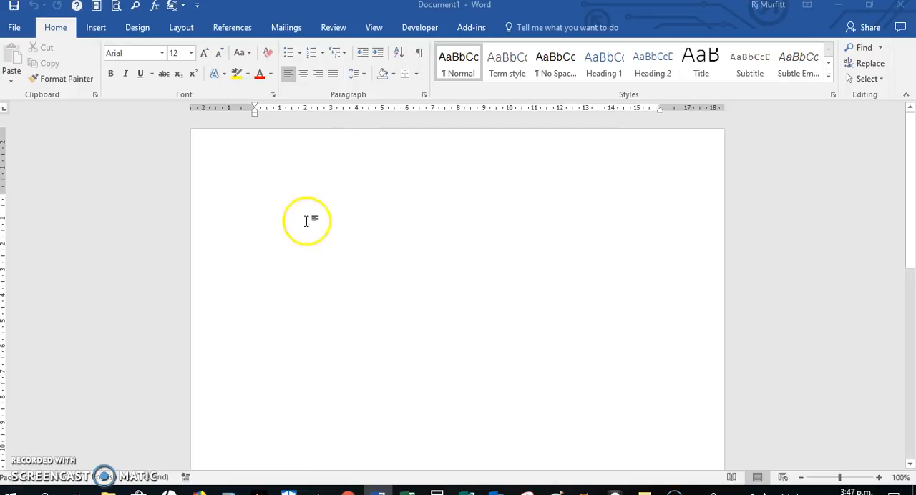
{"action": "mouse_move", "coordinate": [259, 203]}
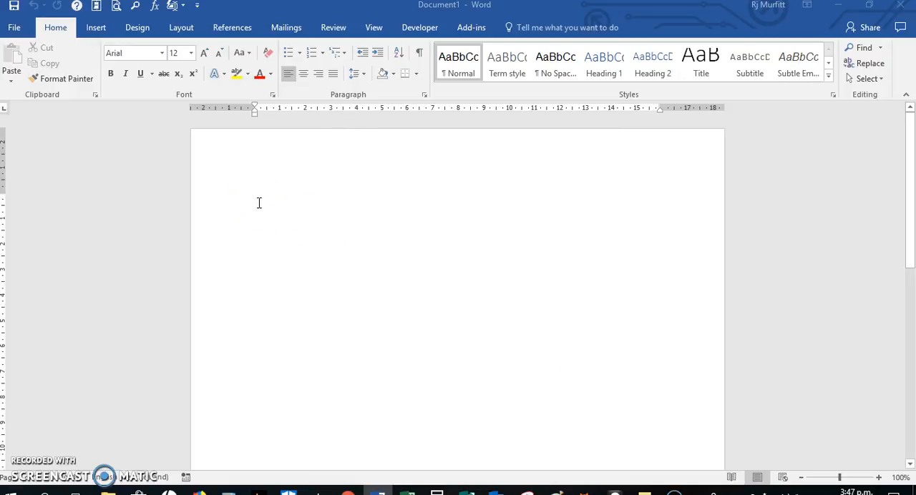
{"action": "mouse_move", "coordinate": [332, 322]}
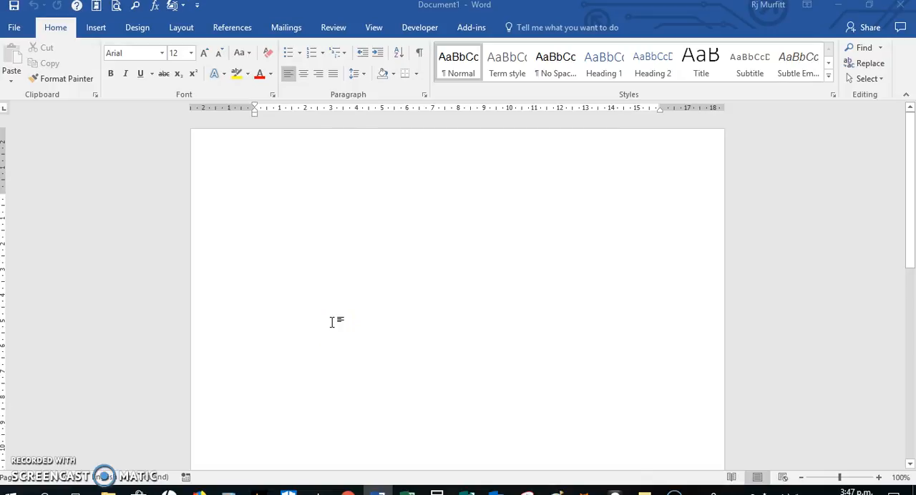
Type =rand() on the first line to generate five default placeholder paragraphs.
{"action": "type", "text": "="}
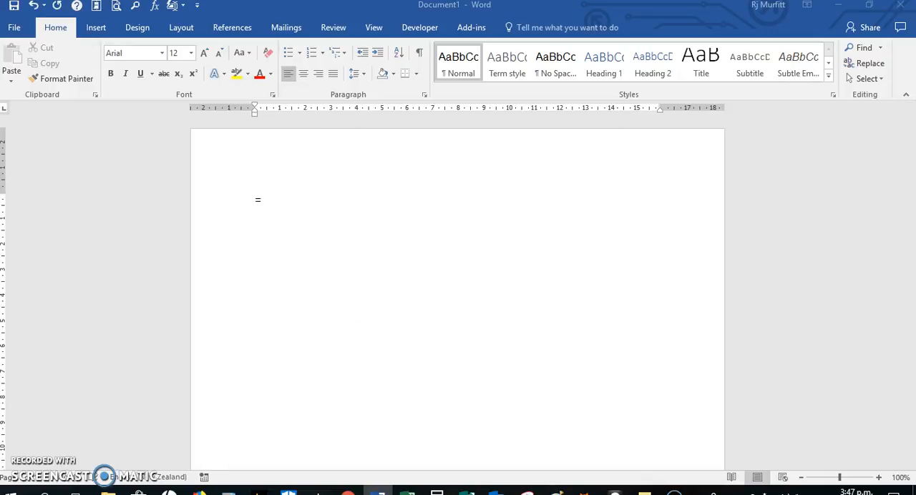
{"action": "type", "text": "r"}
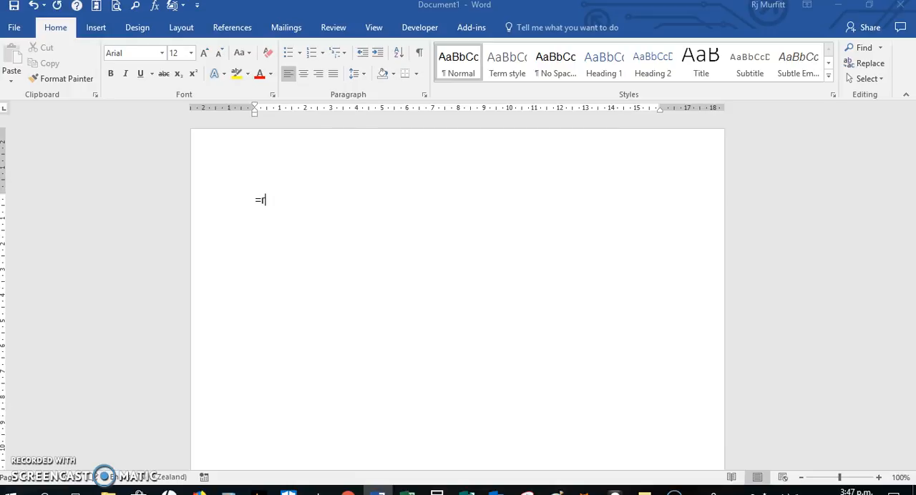
{"action": "type", "text": "and"}
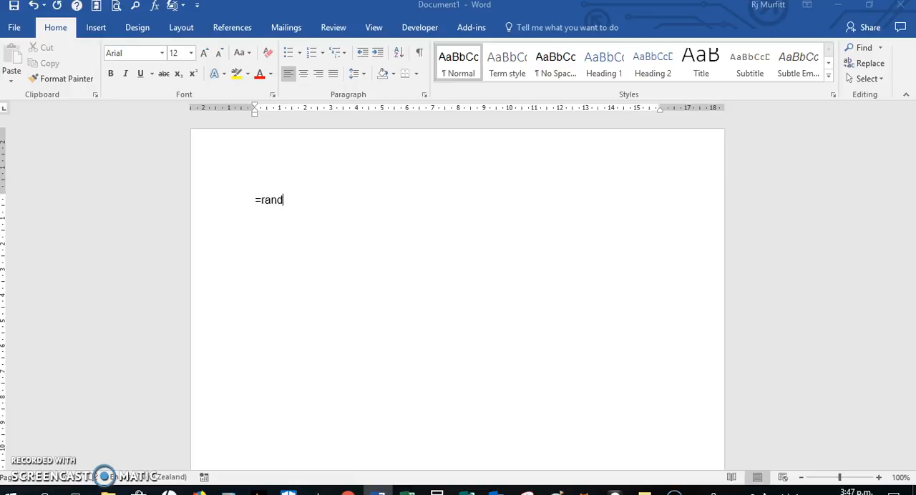
{"action": "type", "text": "("}
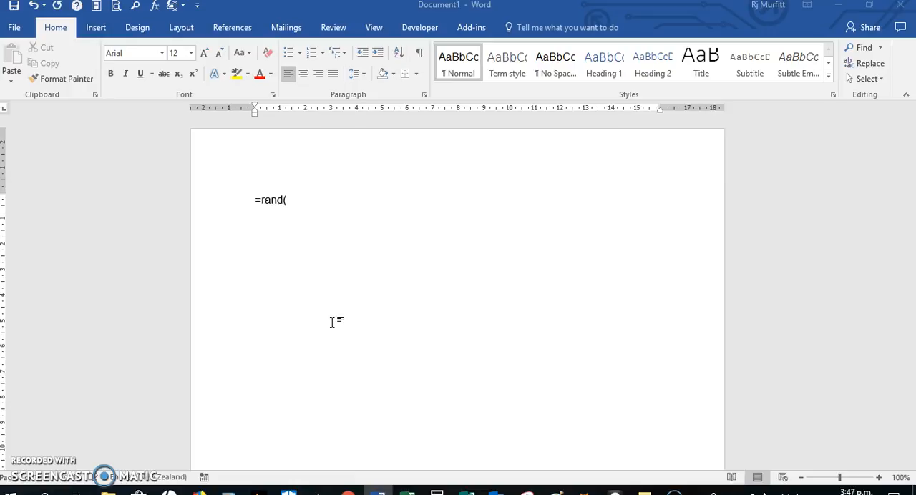
{"action": "type", "text": ")"}
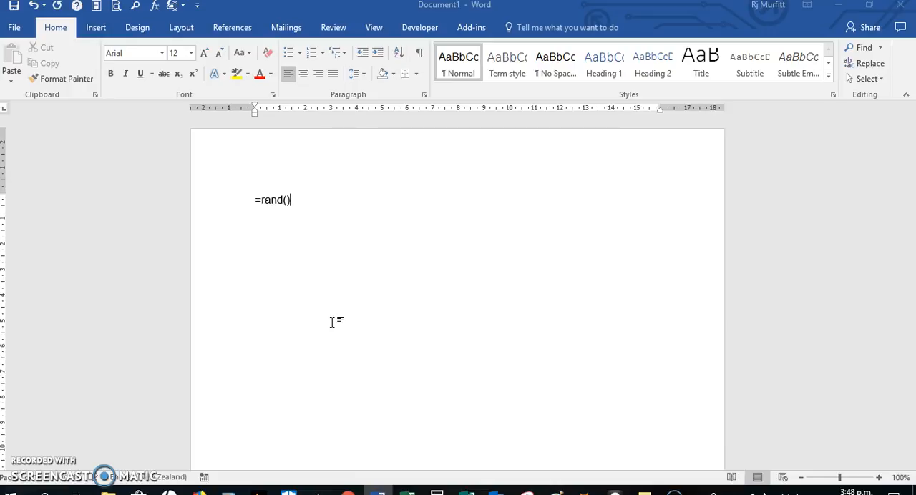
{"action": "key", "text": "enter"}
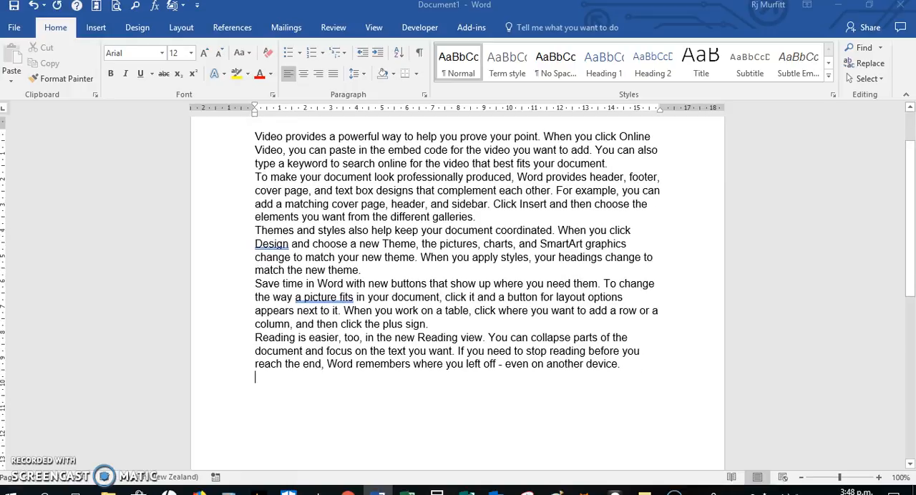
{"action": "scroll", "scroll_direction": "down", "scroll_amount": 3}
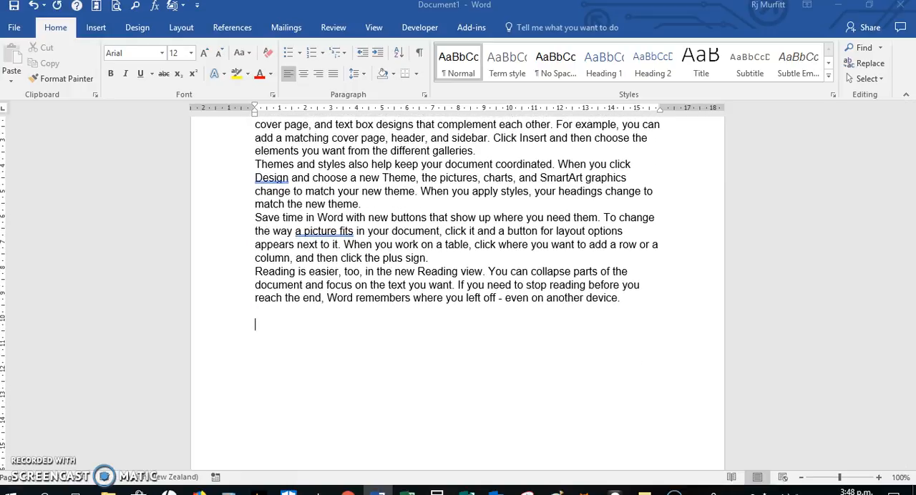
Enter the formula =rand(5,7) on the new line below the paragraphs.
{"action": "type", "text": "="}
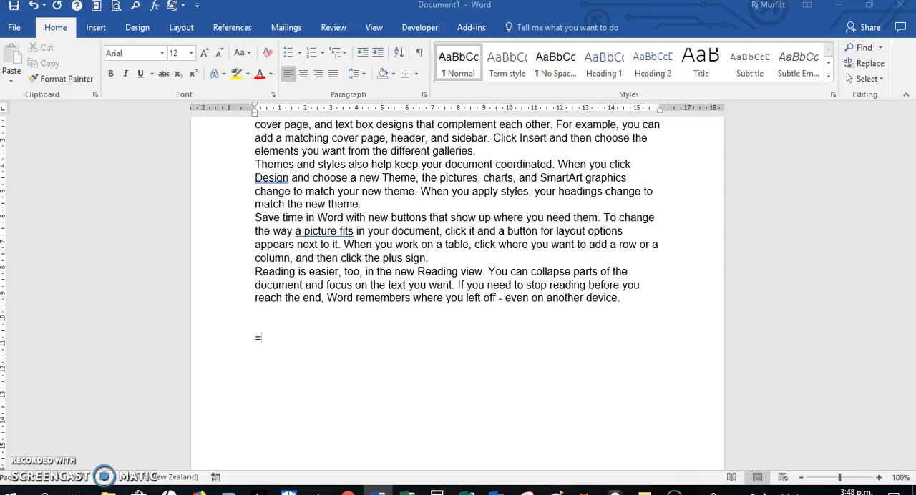
{"action": "type", "text": "rand"}
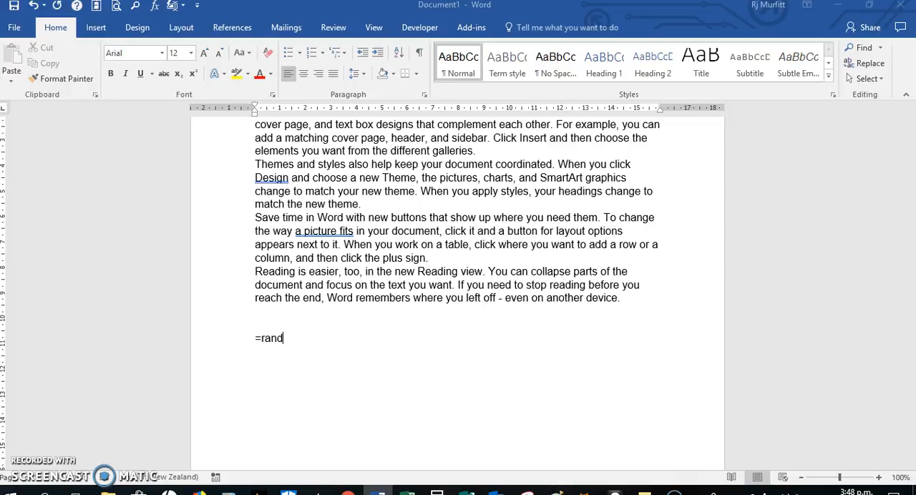
{"action": "type", "text": "("}
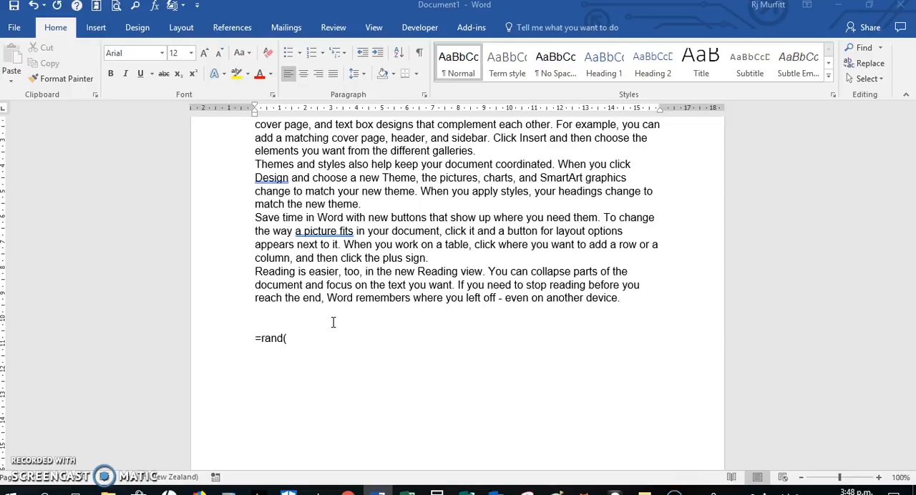
{"action": "type", "text": "5,"}
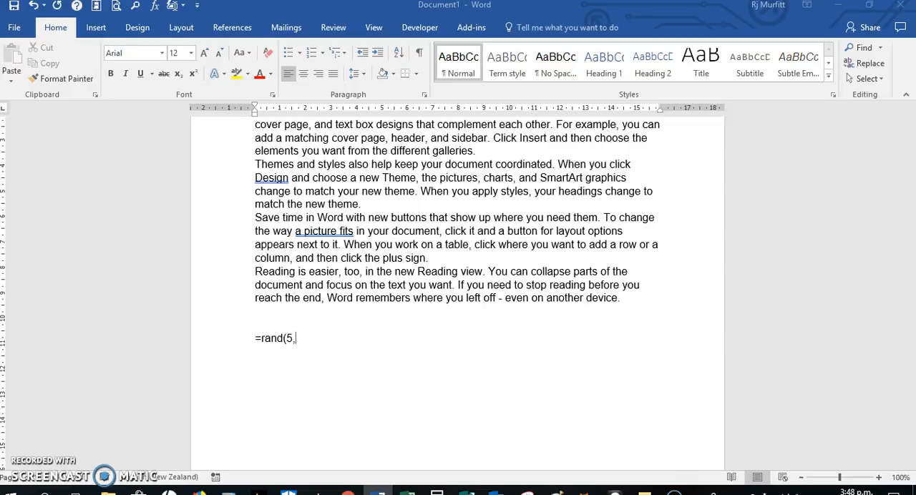
{"action": "type", "text": "7)"}
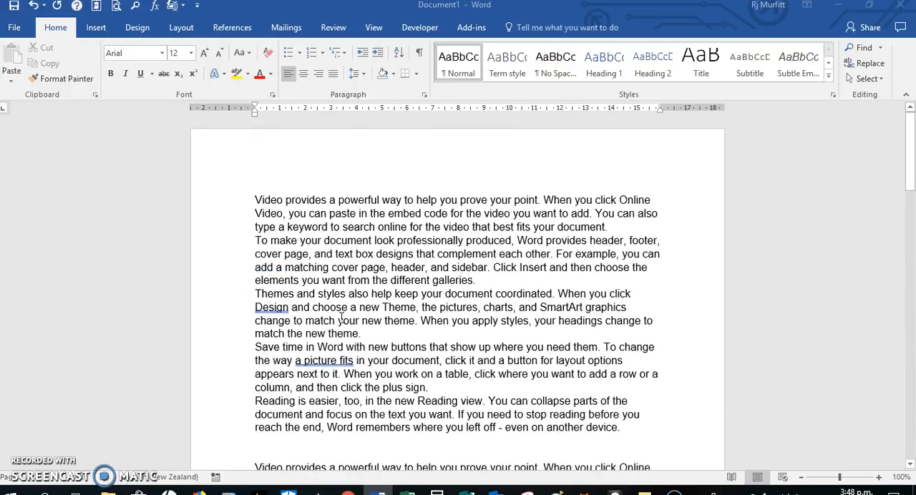
Scroll down through the five seven-sentence paragraphs generated by =rand(5,7).
{"action": "scroll", "scroll_direction": "down", "scroll_amount": 3}
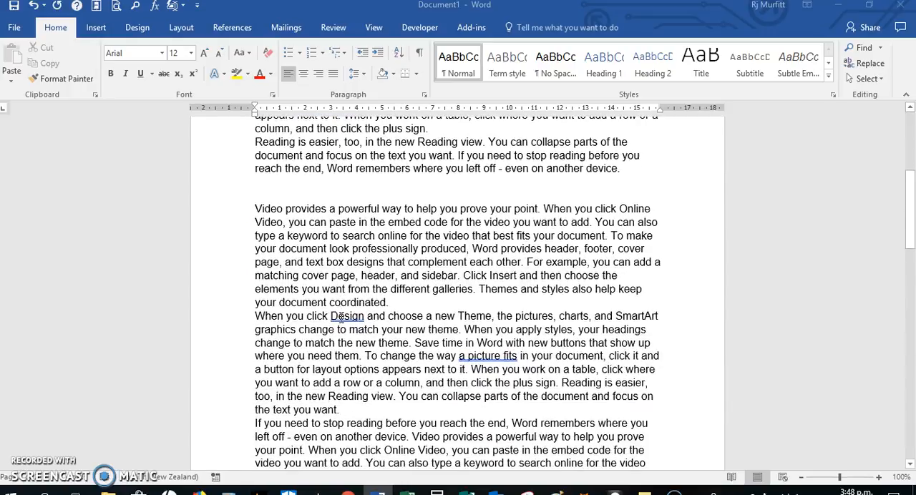
{"action": "scroll", "scroll_direction": "down", "scroll_amount": 3}
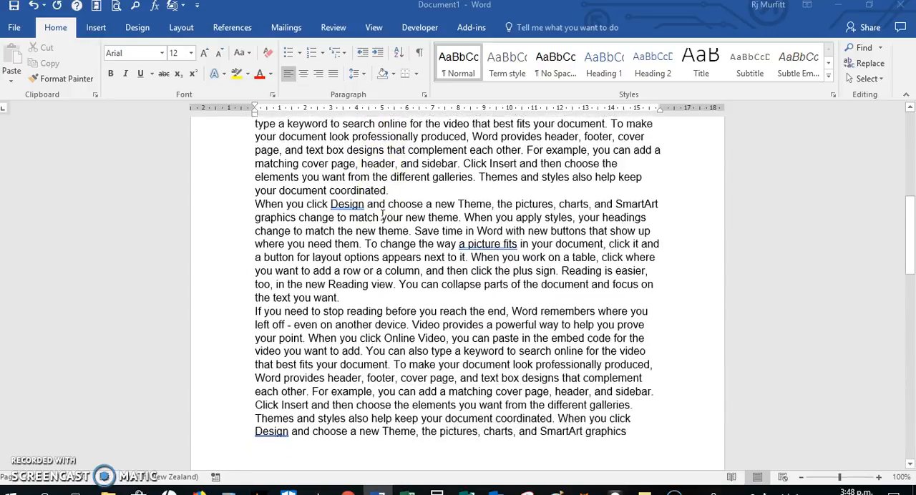
{"action": "scroll", "scroll_direction": "down", "scroll_amount": 3}
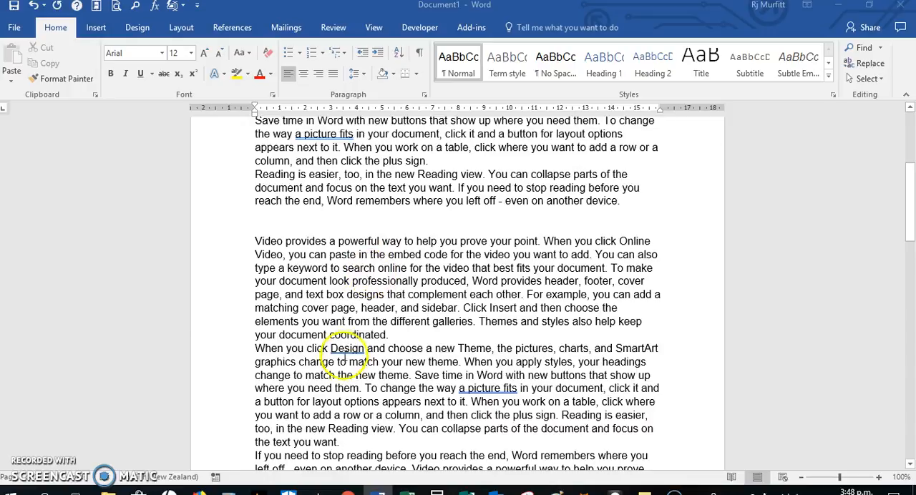
{"action": "scroll", "scroll_direction": "down", "scroll_amount": 3}
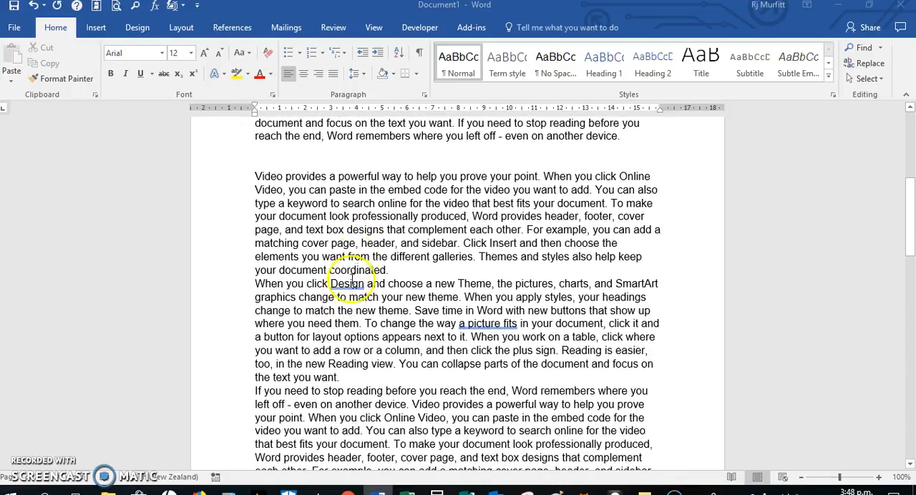